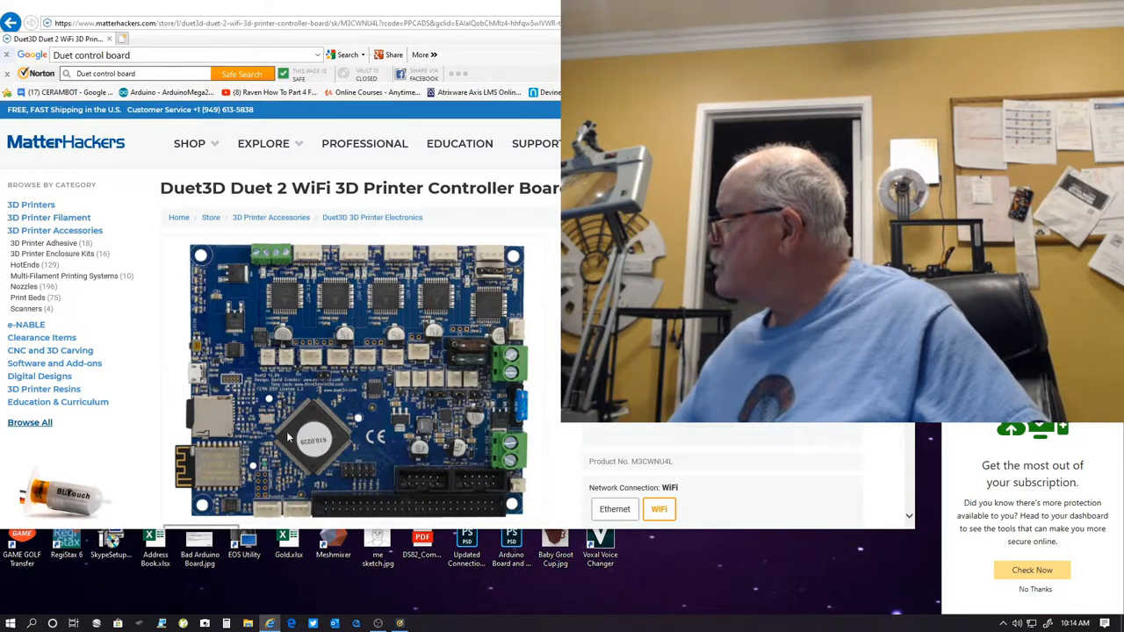
mouse_move(367, 311)
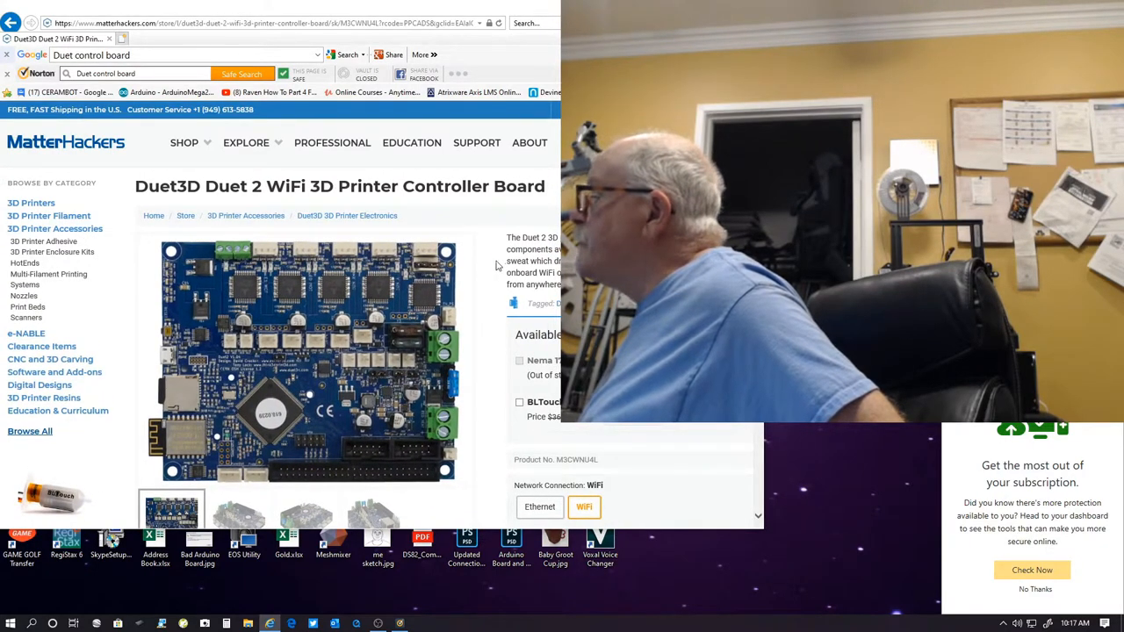
scroll(up, 3)
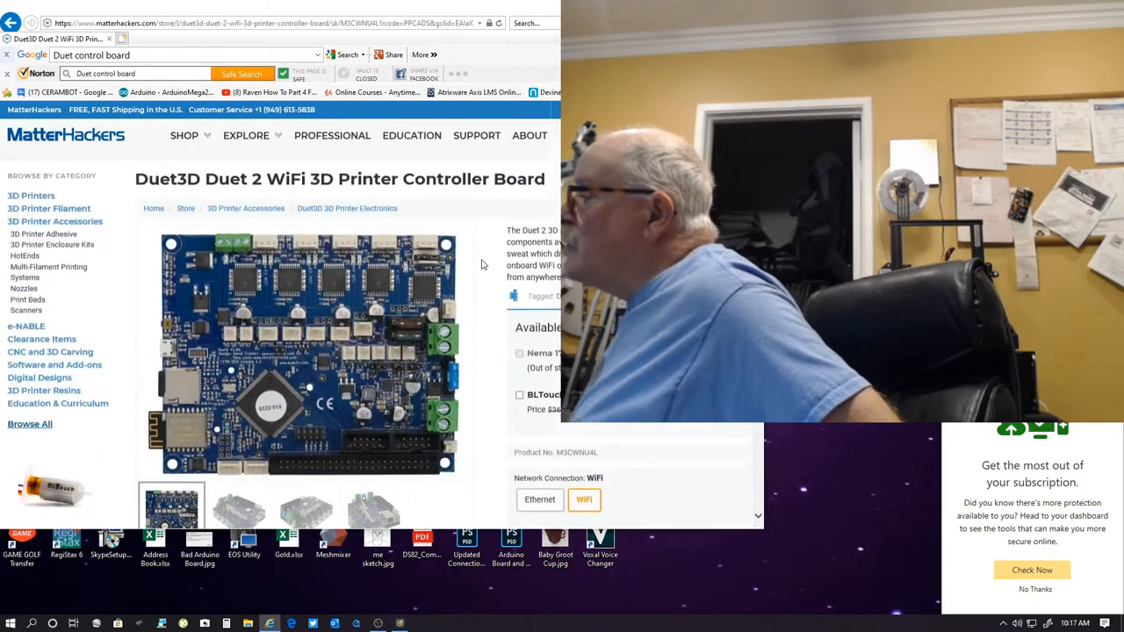
scroll(down, 3)
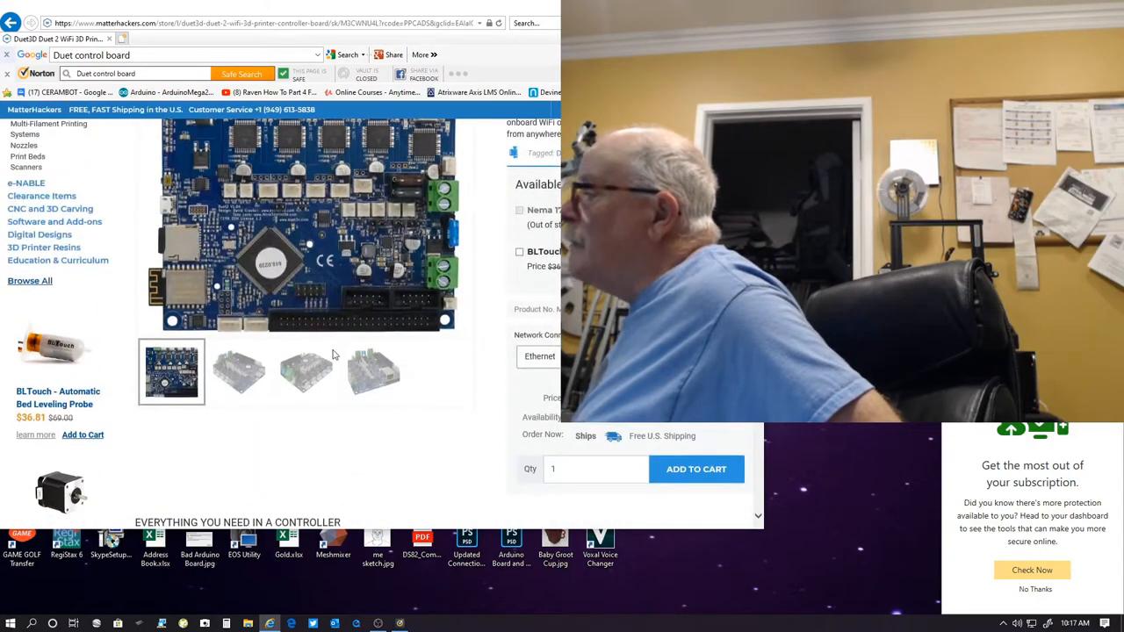
scroll(down, 3)
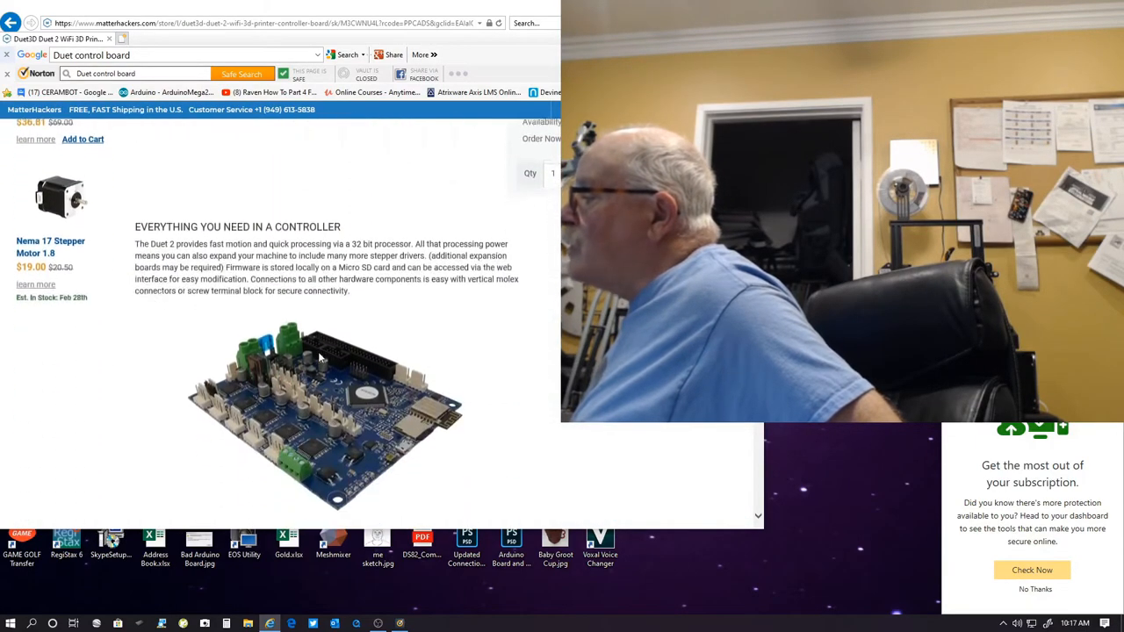
scroll(down, 3)
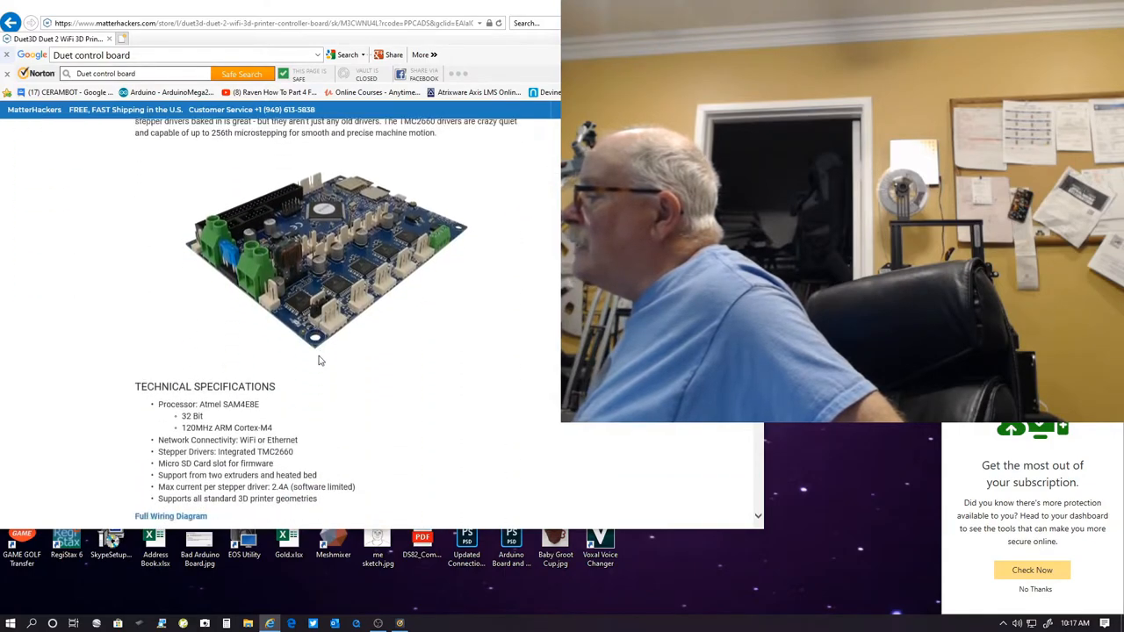
scroll(down, 3)
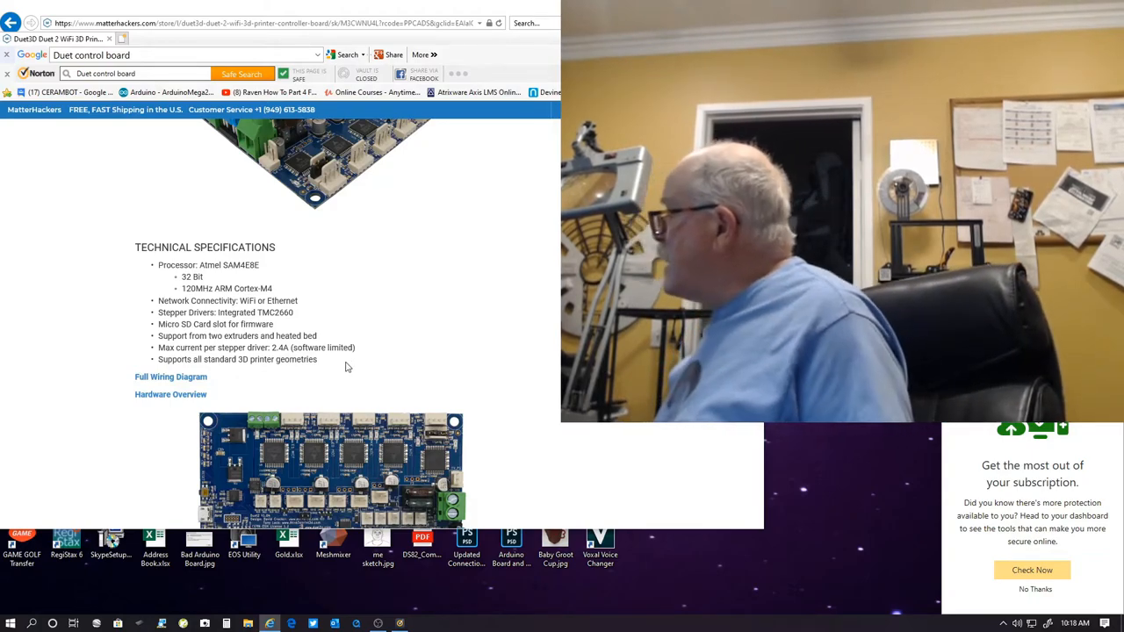
scroll(up, 3)
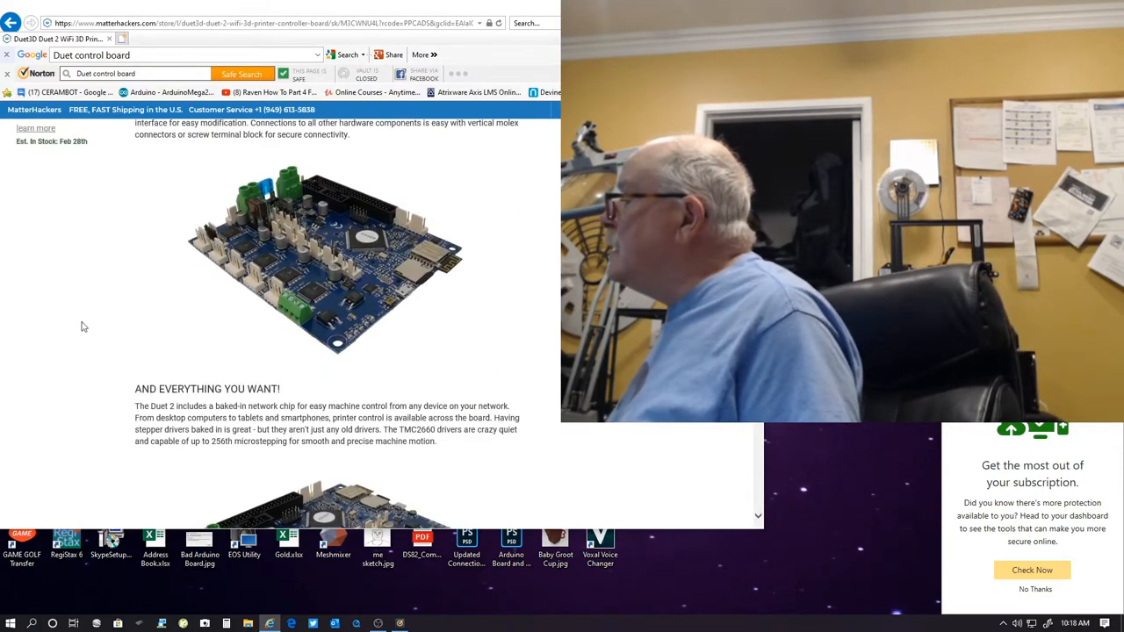
scroll(up, 3)
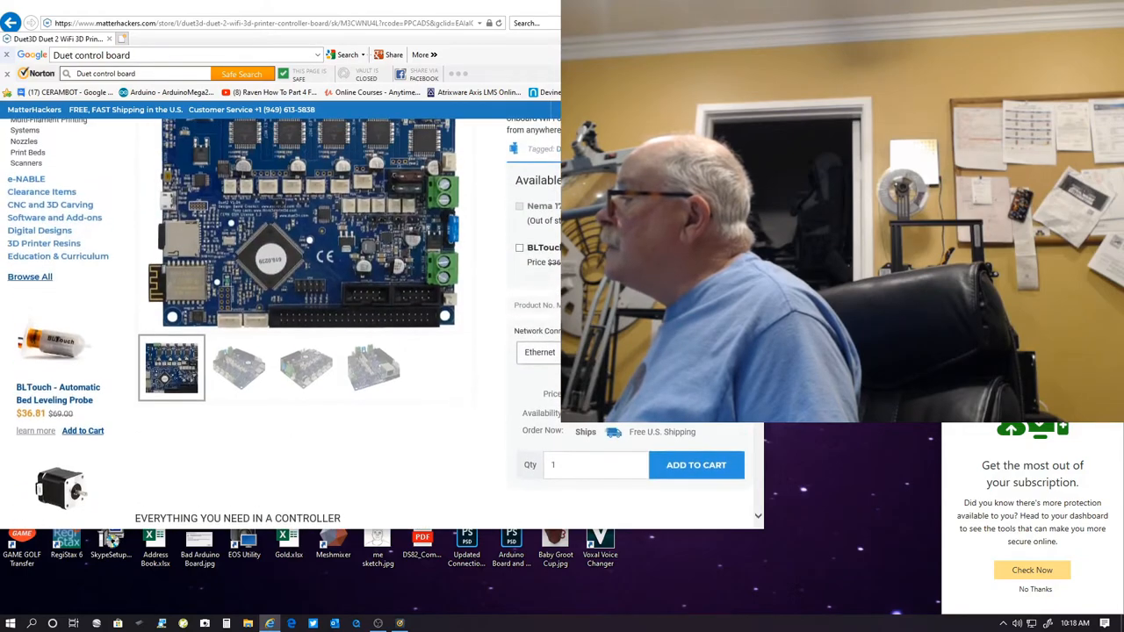
scroll(up, 3)
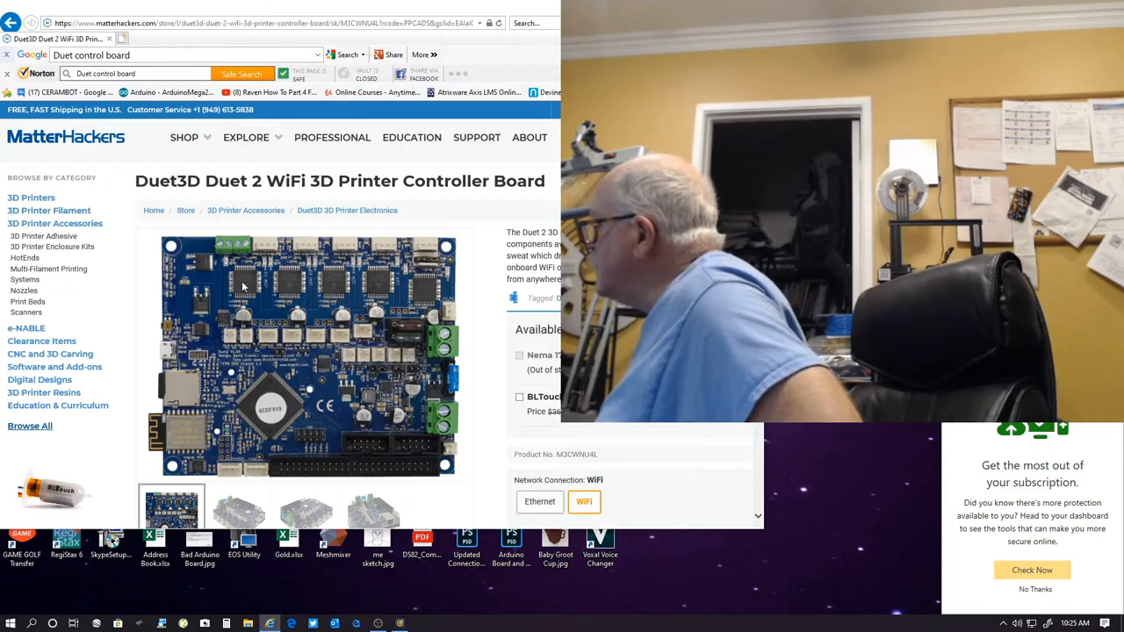
scroll(down, 3)
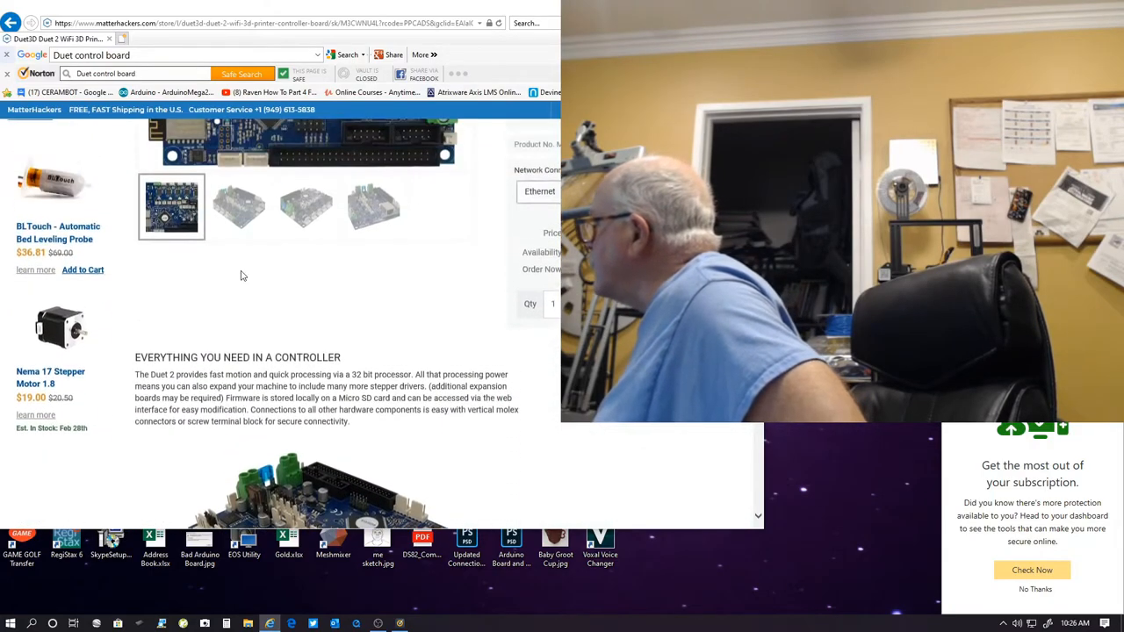
scroll(down, 3)
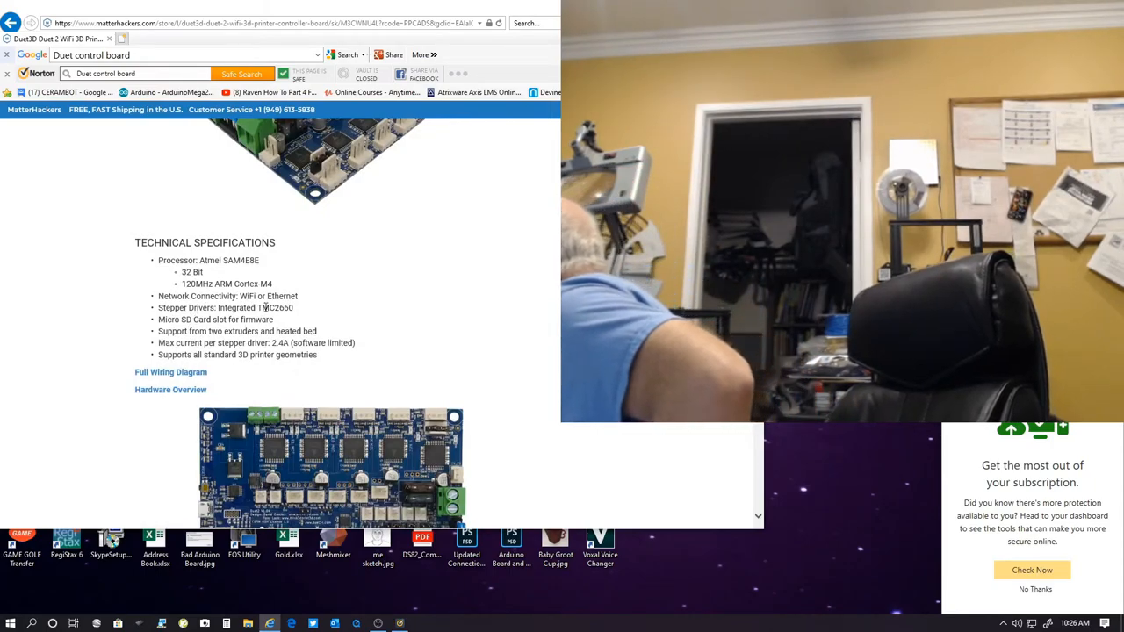
scroll(down, 3)
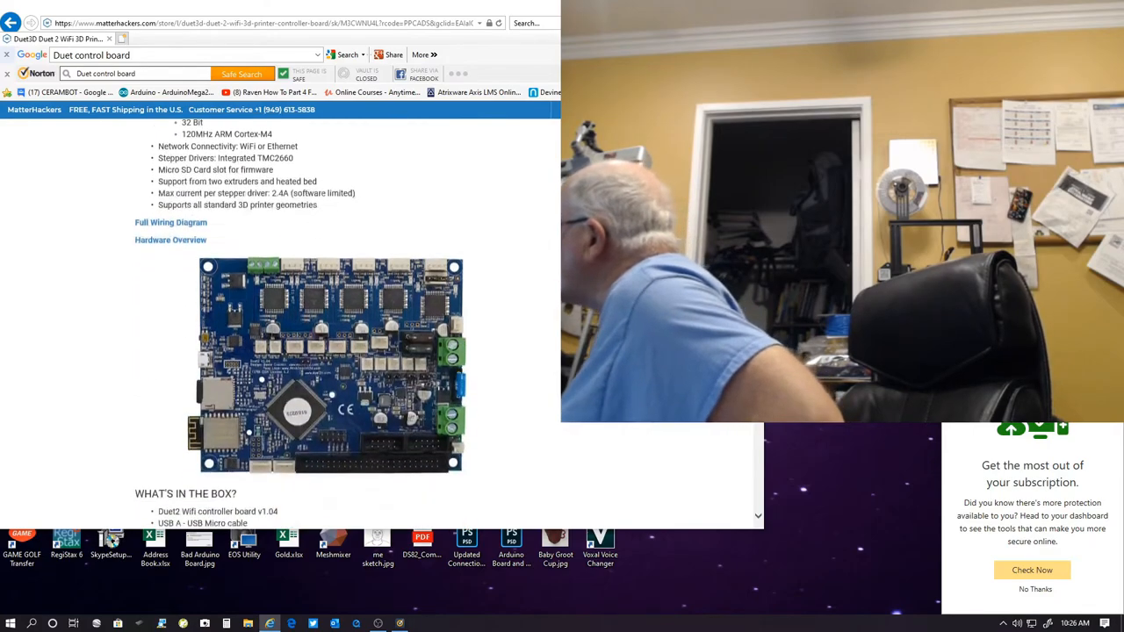
scroll(down, 3)
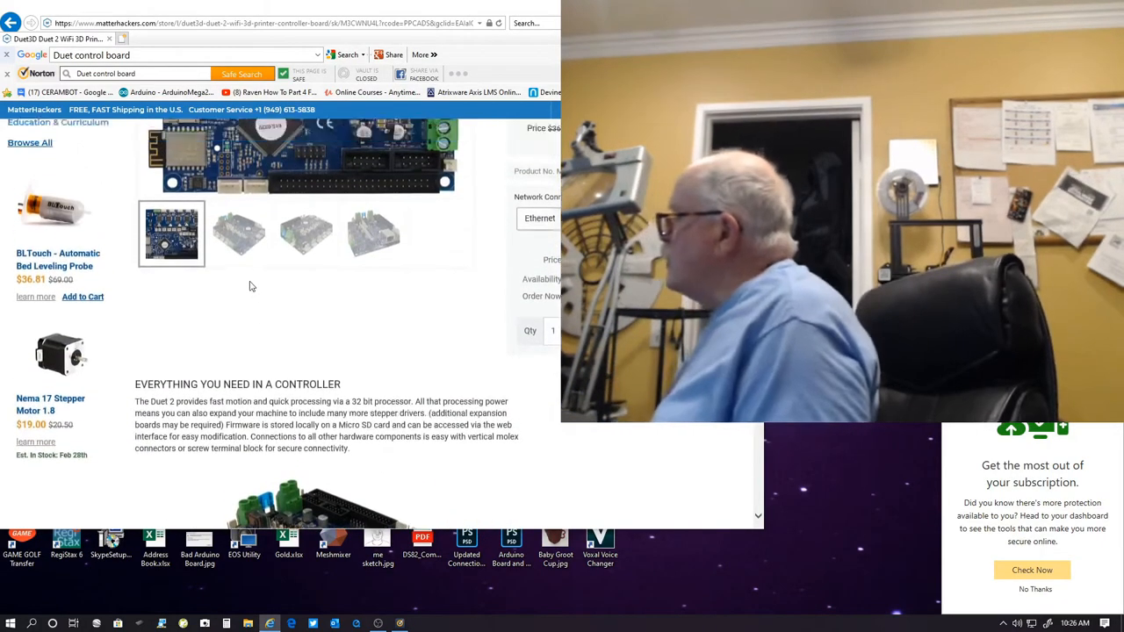
scroll(up, 3)
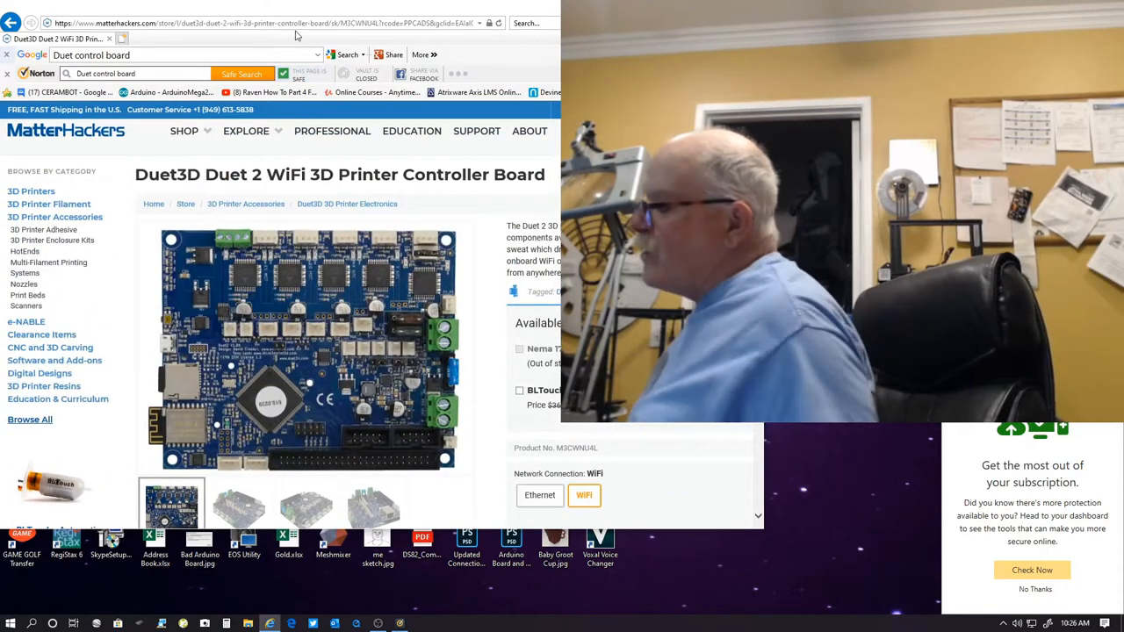